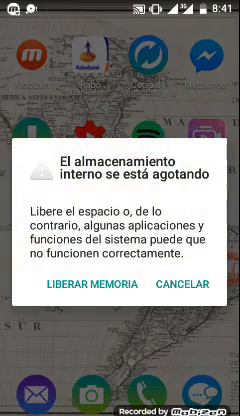
Dismiss the 'El almacenamiento interno se está agotando' warning with CANCELAR, leaving the home screen apps visible
{"action": "left_click", "coordinate": [180, 288]}
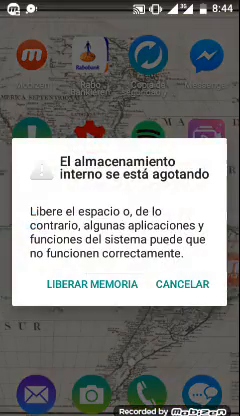
{"action": "left_click", "coordinate": [184, 288]}
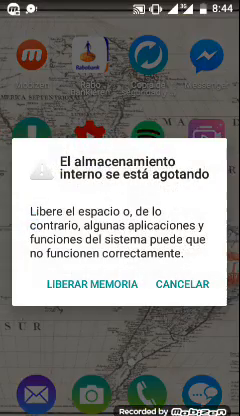
{"action": "left_click", "coordinate": [184, 290]}
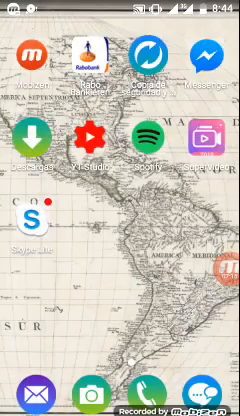